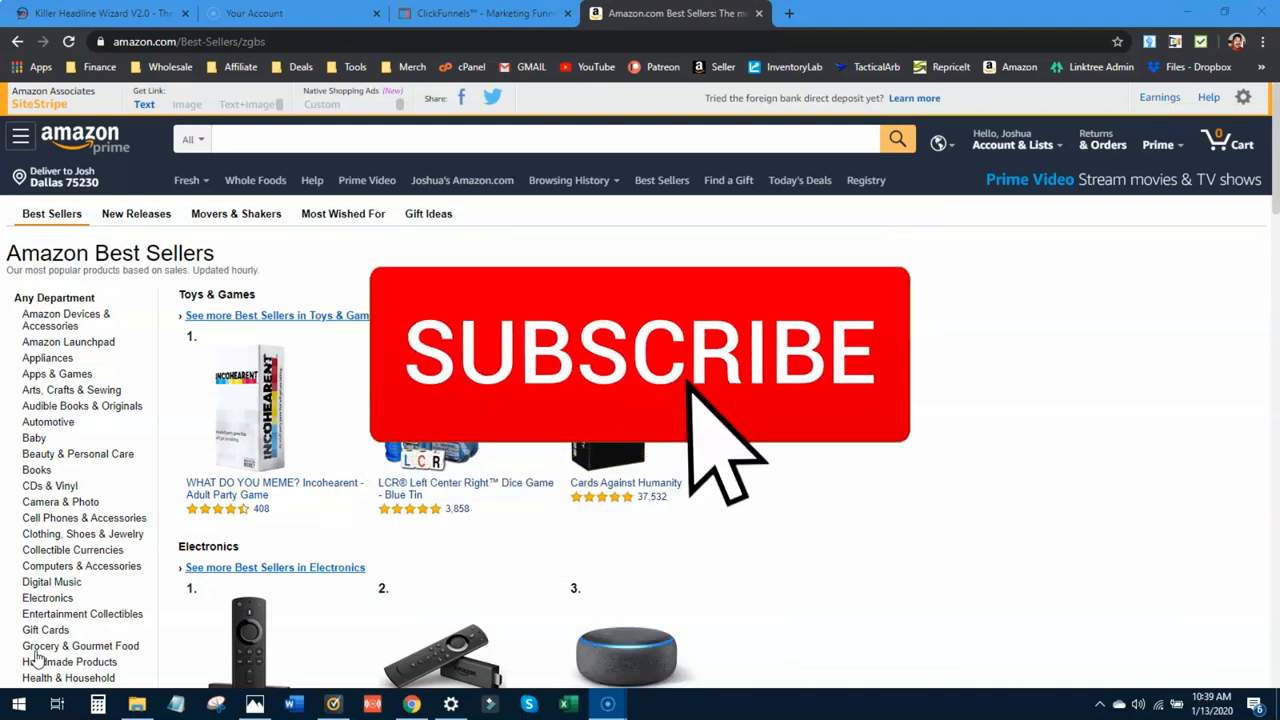
left_click(640, 355)
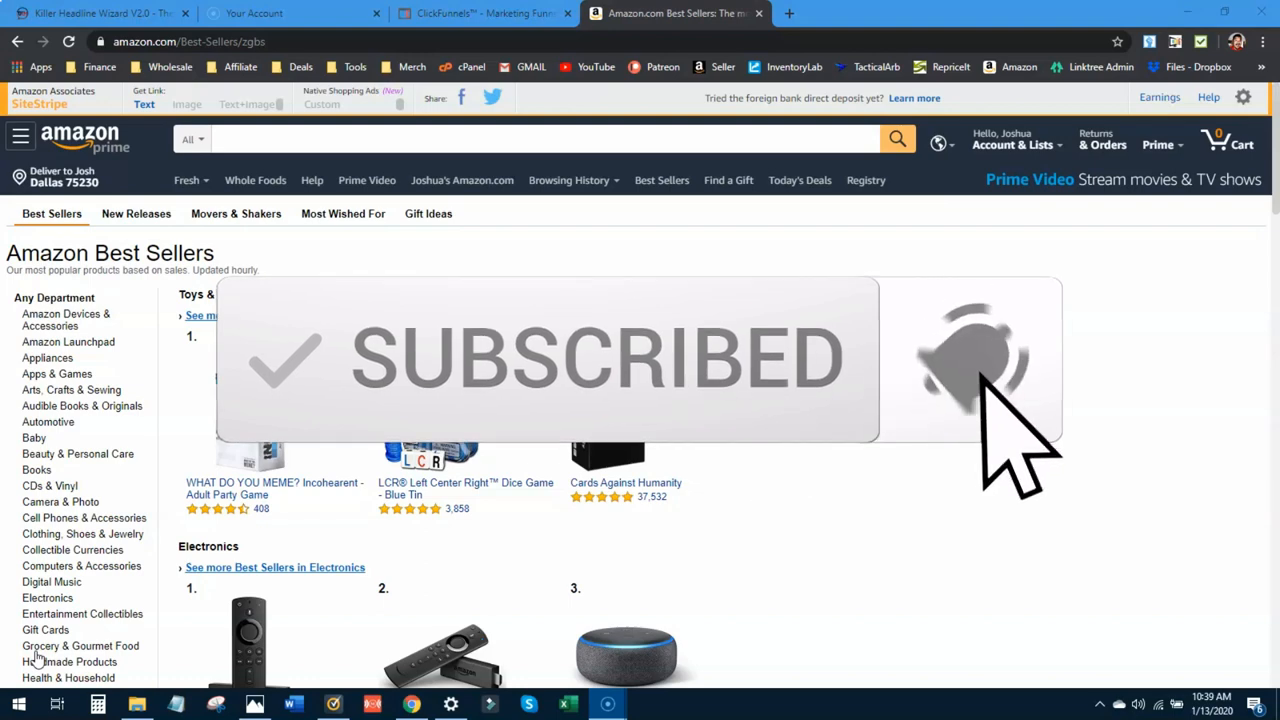